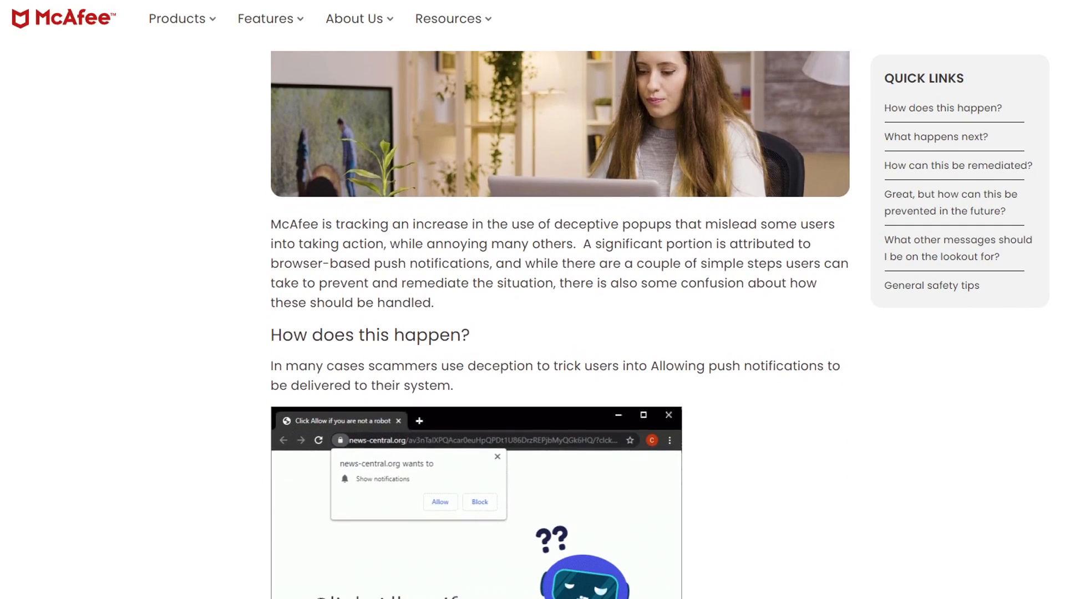
Step: Scroll down through the 'How to Stop the Popups' article on the McAfee website
{"action": "scroll", "scroll_direction": "down", "scroll_amount": 3}
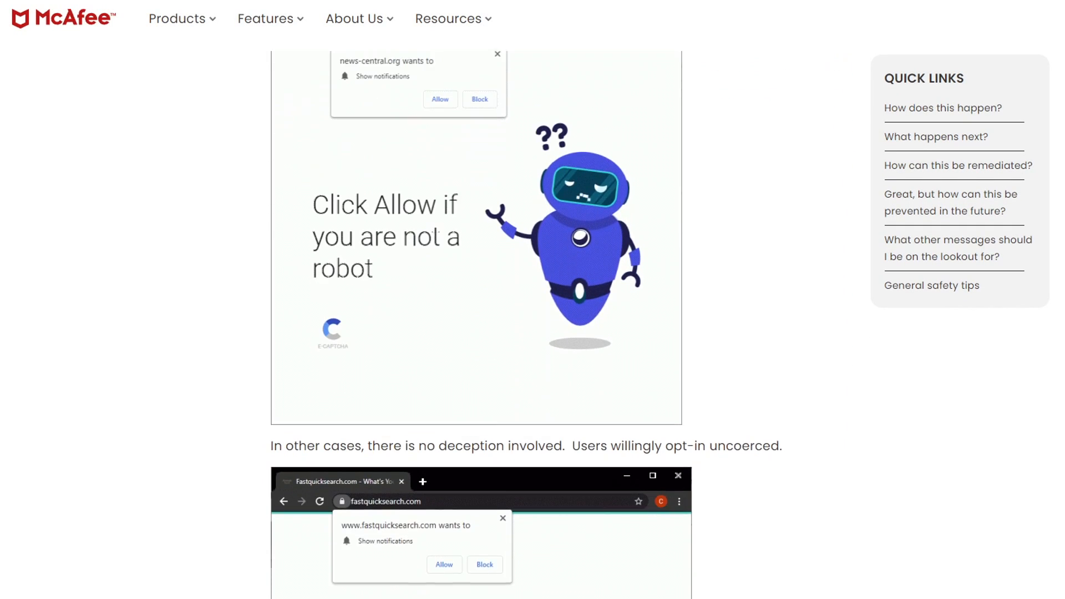
{"action": "scroll", "scroll_direction": "down", "scroll_amount": 3}
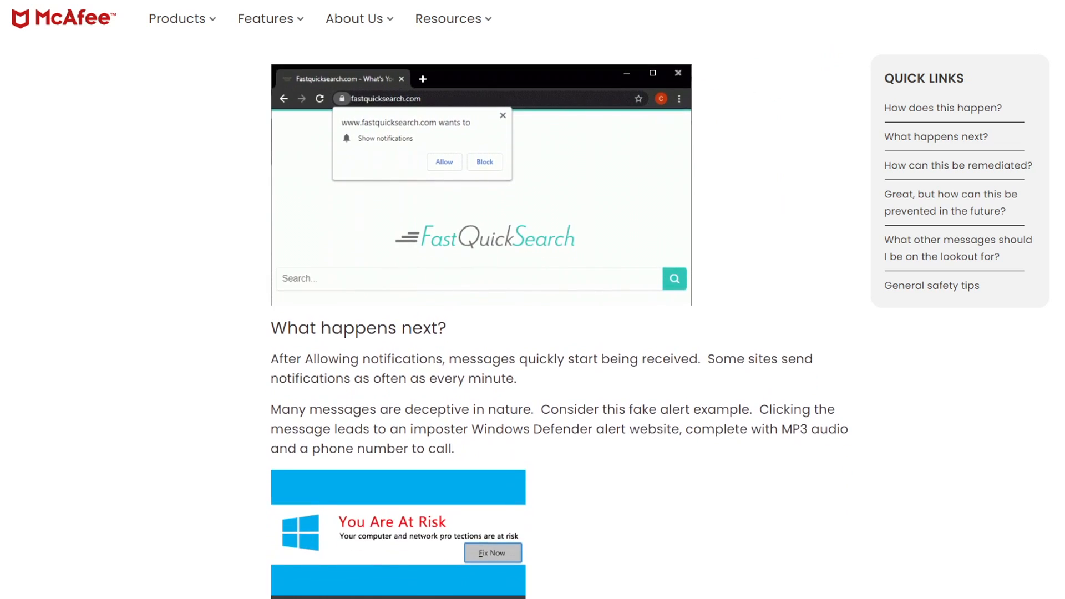
{"action": "scroll", "scroll_direction": "down", "scroll_amount": 3}
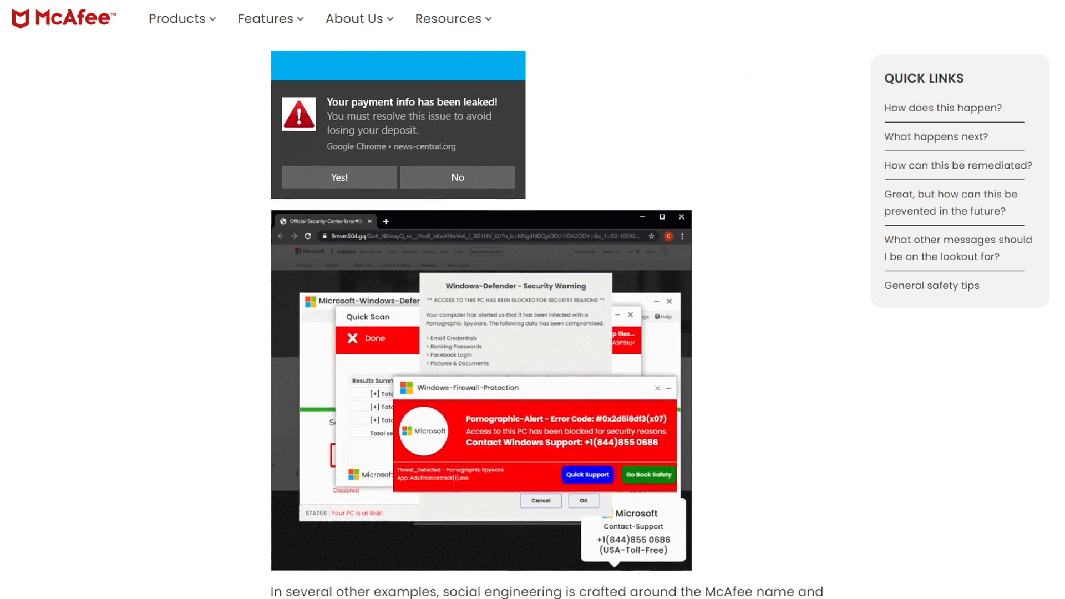
{"action": "scroll", "scroll_direction": "down", "scroll_amount": 3}
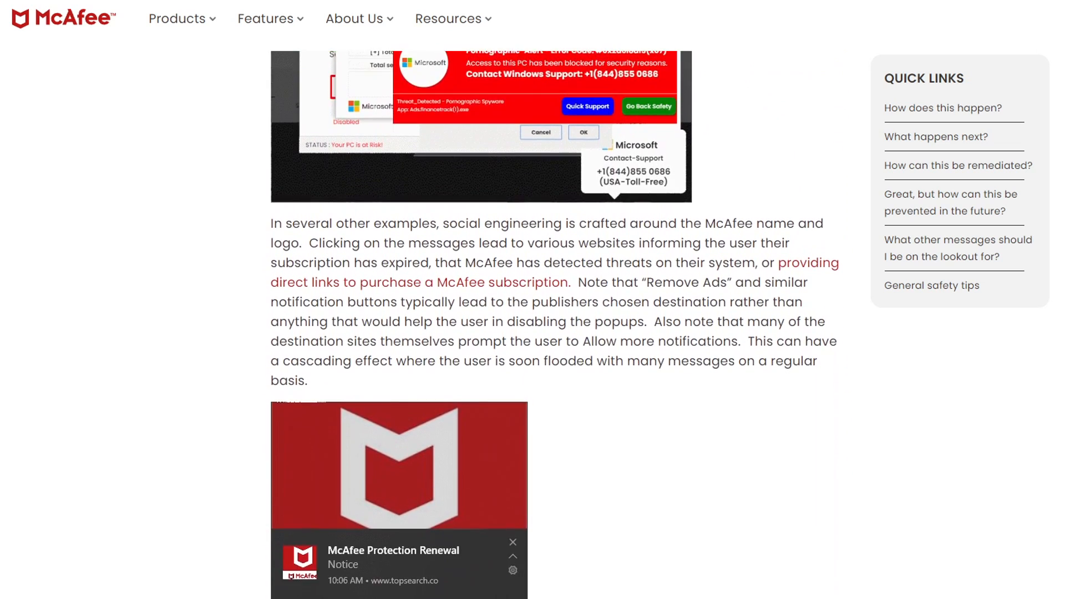
{"action": "scroll", "scroll_direction": "down", "scroll_amount": 3}
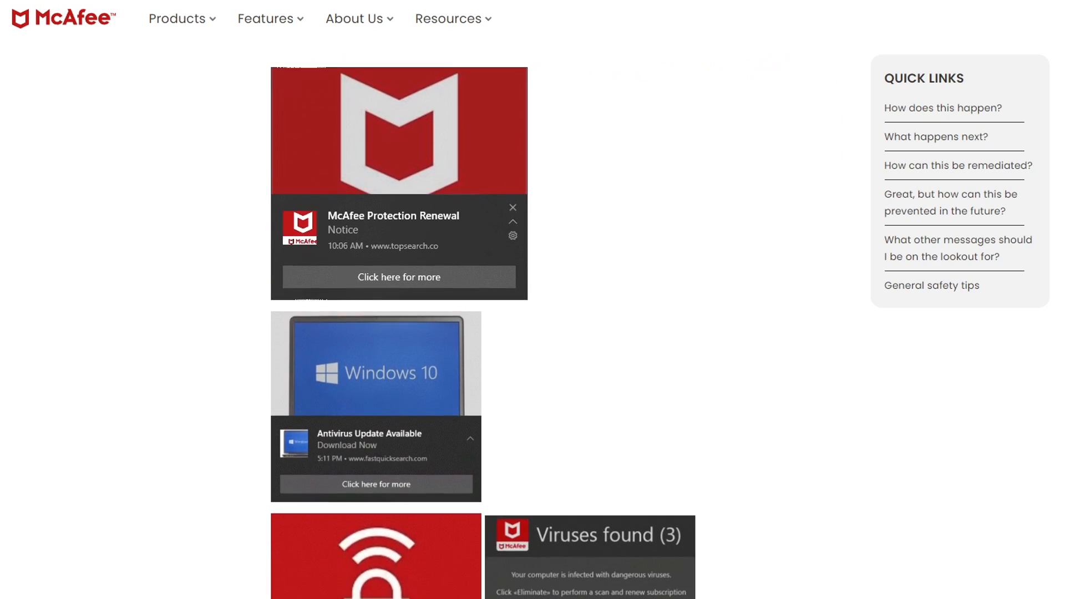
{"action": "scroll", "scroll_direction": "down", "scroll_amount": 3}
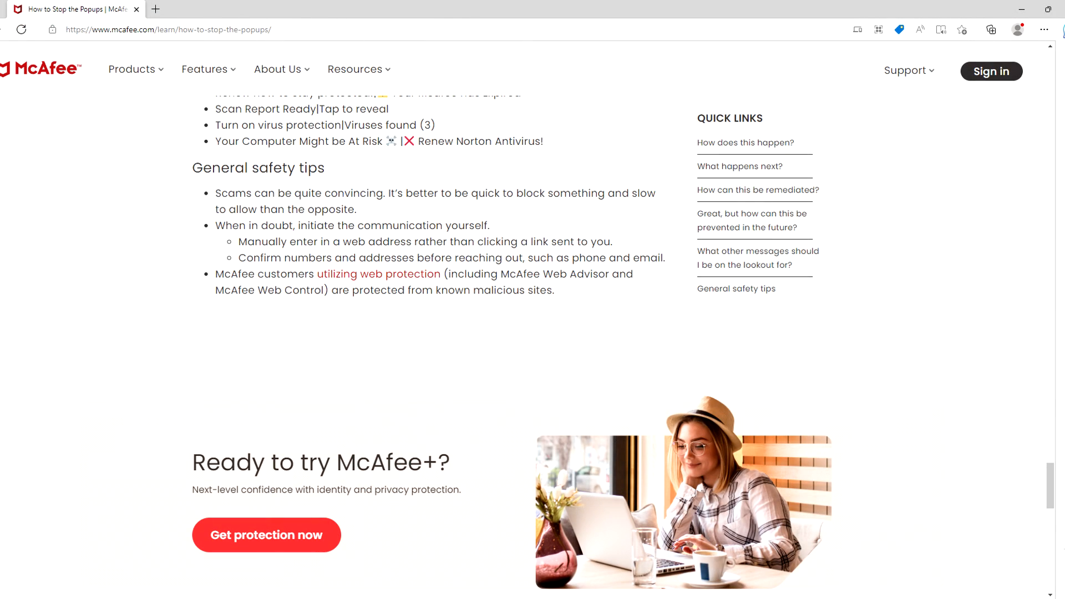
{"action": "scroll", "scroll_direction": "down", "scroll_amount": 3}
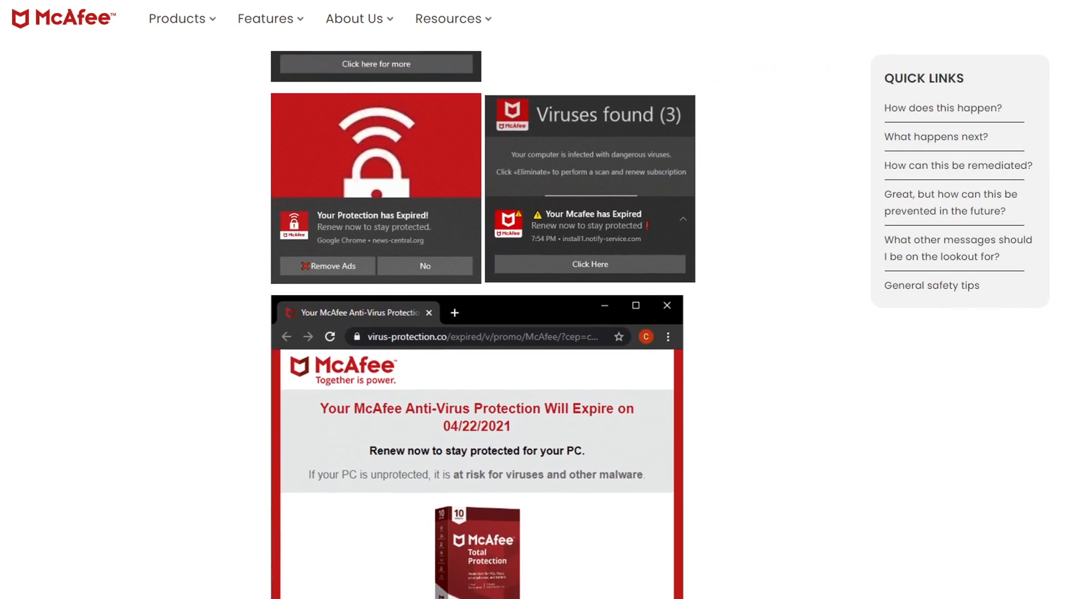
{"action": "scroll", "scroll_direction": "down", "scroll_amount": 3}
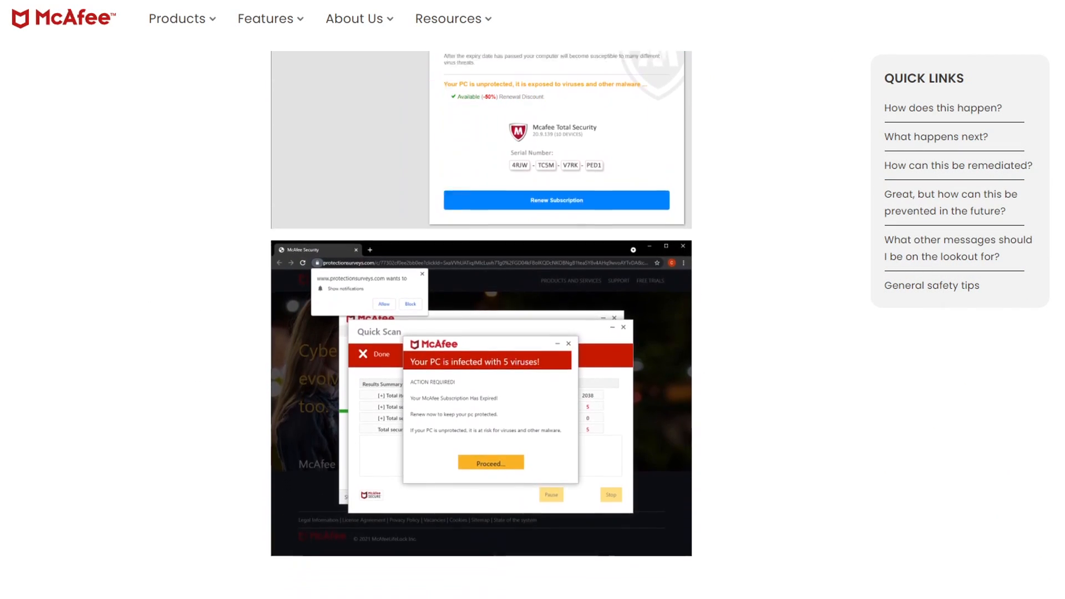
{"action": "scroll", "scroll_direction": "down", "scroll_amount": 3}
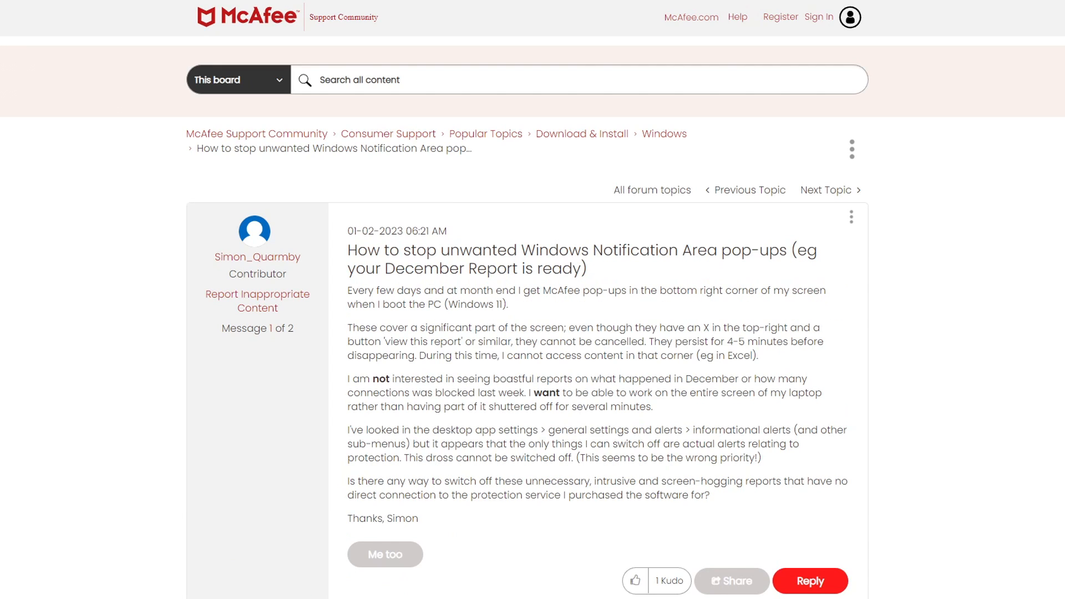
Step: Read the four replies in the 'PLEASE help me stop these popups' thread
{"action": "scroll", "scroll_direction": "down", "scroll_amount": 3}
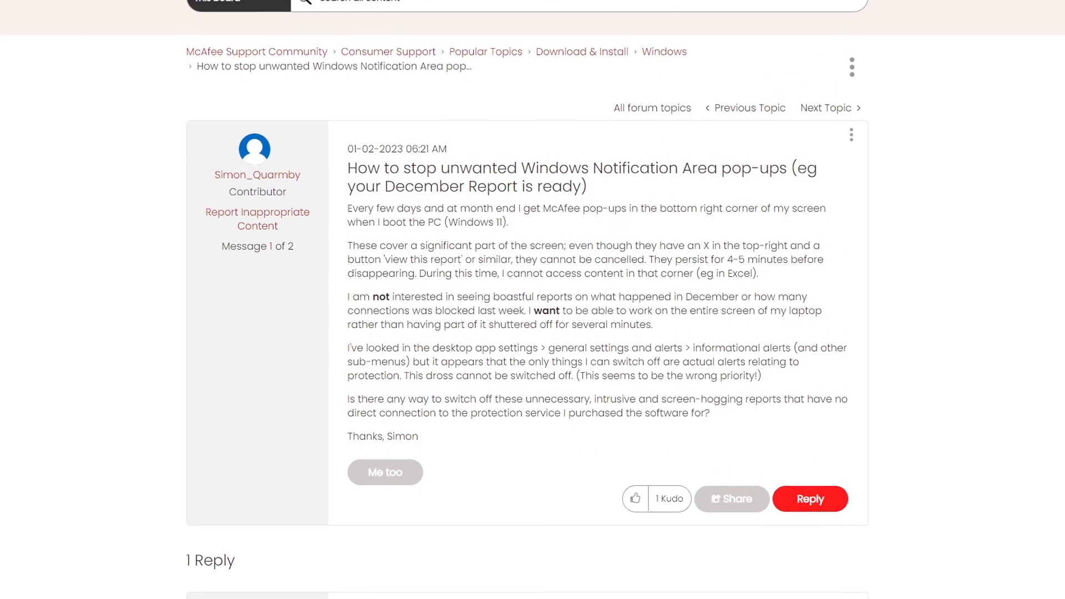
{"action": "scroll", "scroll_direction": "down", "scroll_amount": 3}
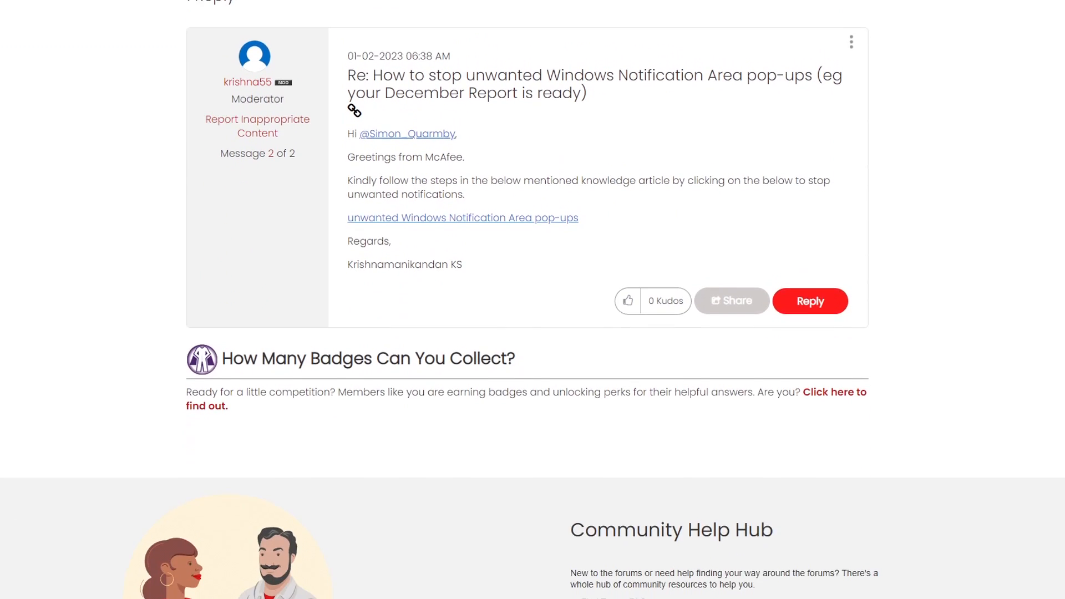
{"action": "scroll", "scroll_direction": "down", "scroll_amount": 3}
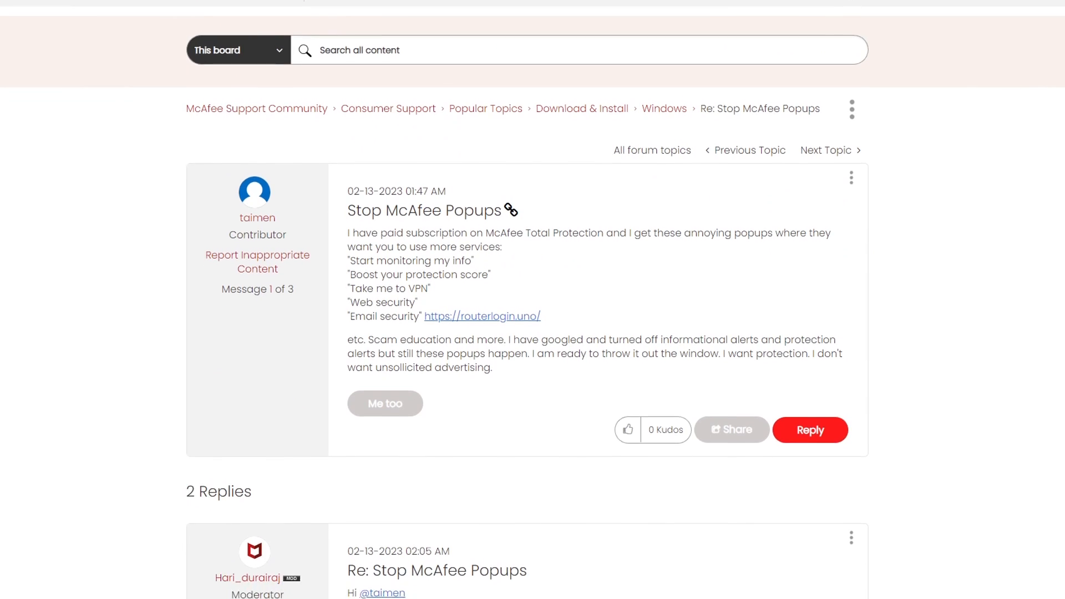
{"action": "scroll", "scroll_direction": "down", "scroll_amount": 3}
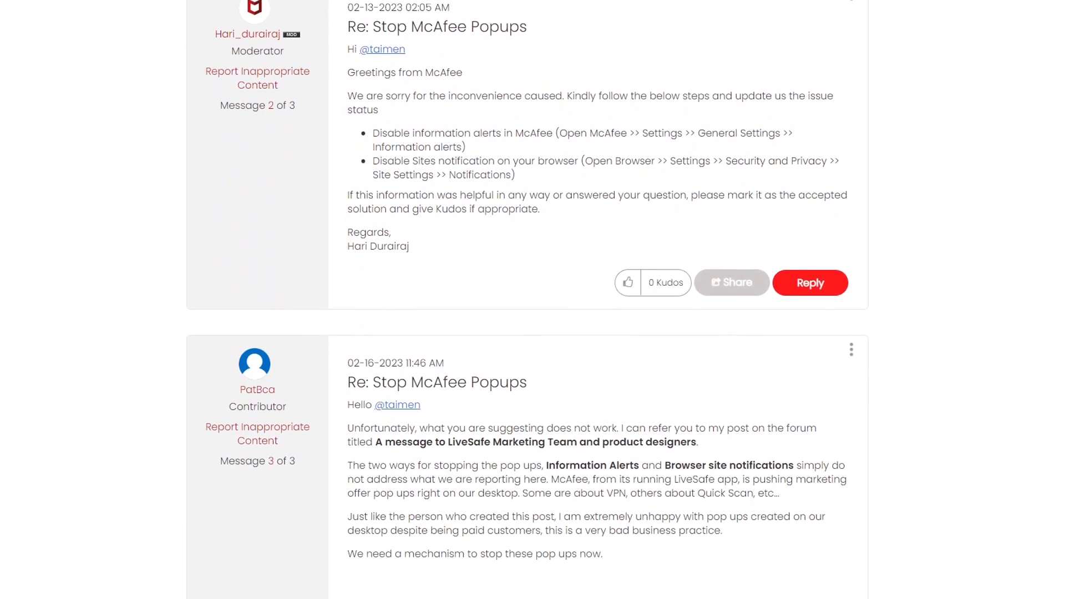
{"action": "scroll", "scroll_direction": "down", "scroll_amount": 3}
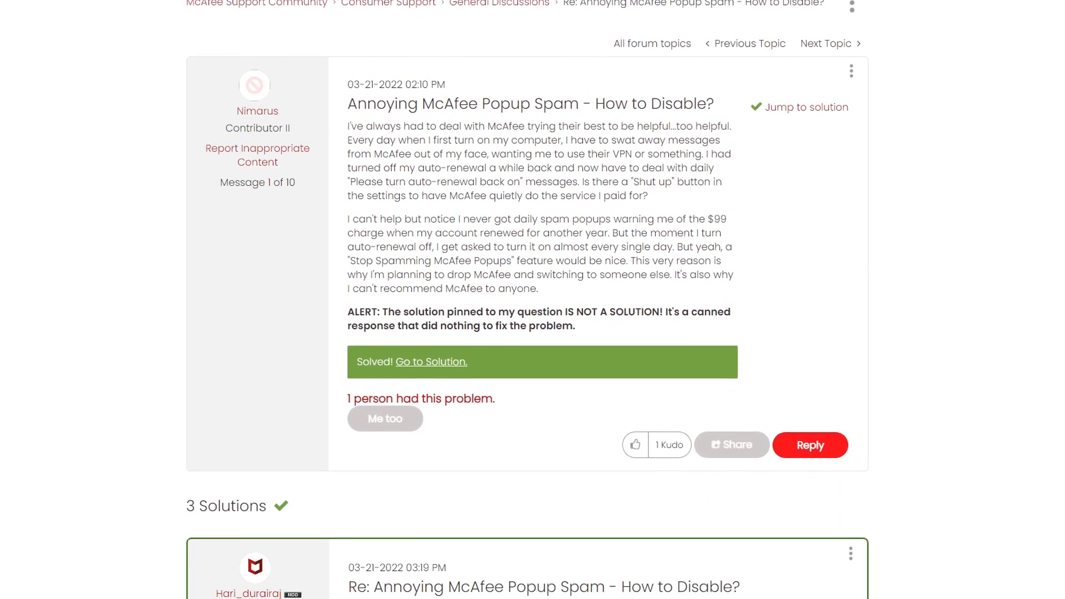
{"action": "scroll", "scroll_direction": "down", "scroll_amount": 3}
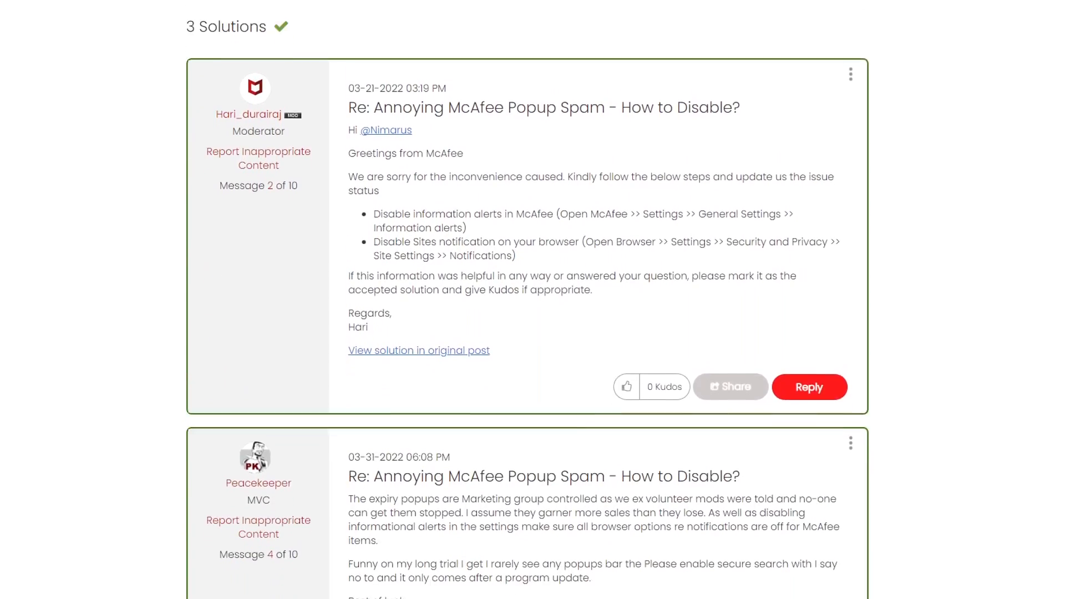
{"action": "scroll", "scroll_direction": "down", "scroll_amount": 3}
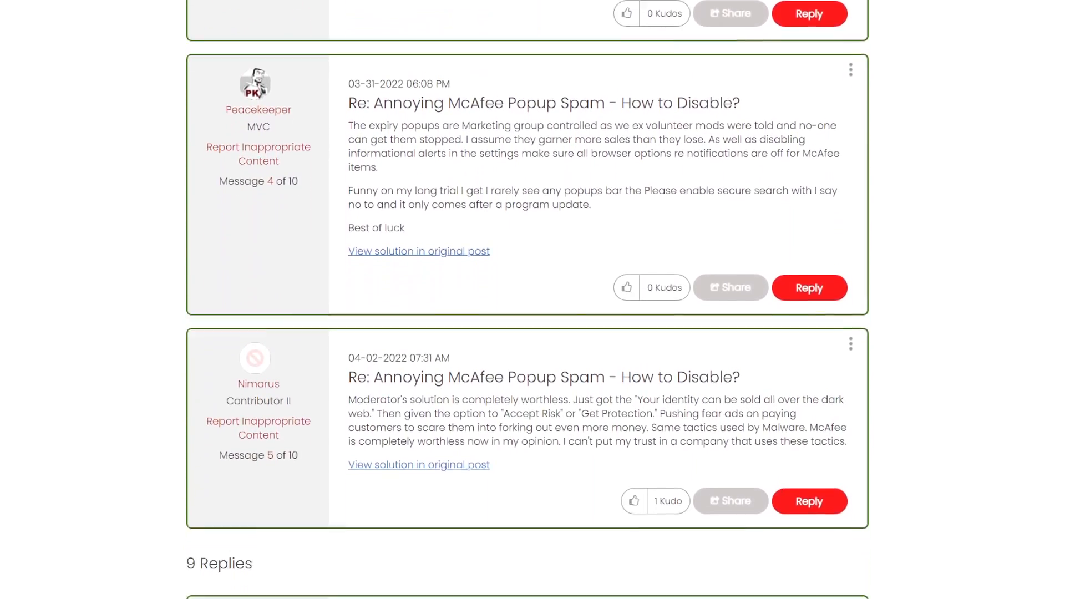
{"action": "scroll", "scroll_direction": "up", "scroll_amount": 3}
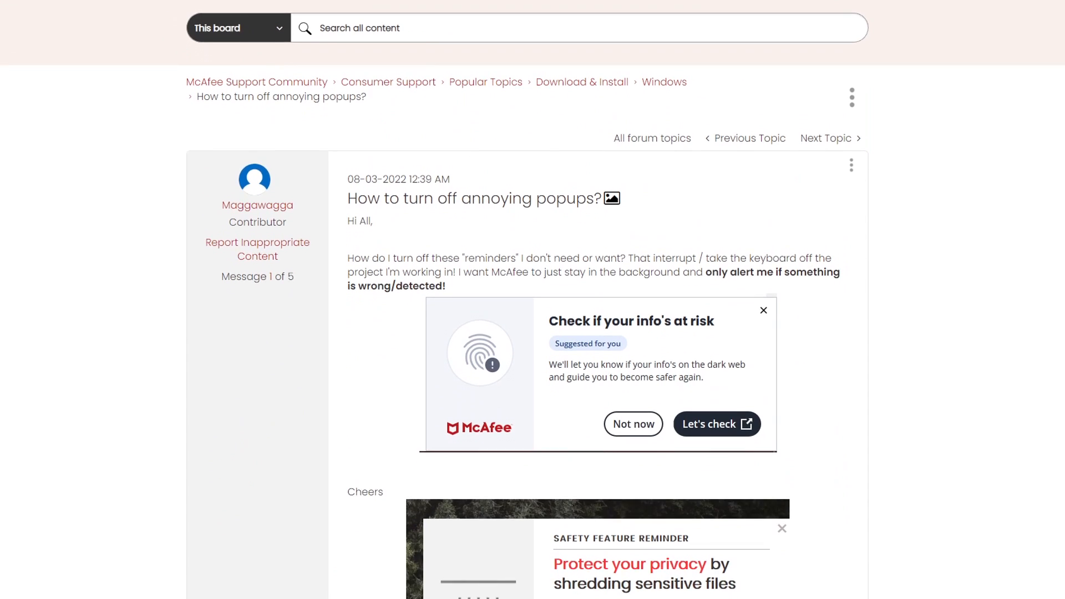
{"action": "scroll", "scroll_direction": "down", "scroll_amount": 3}
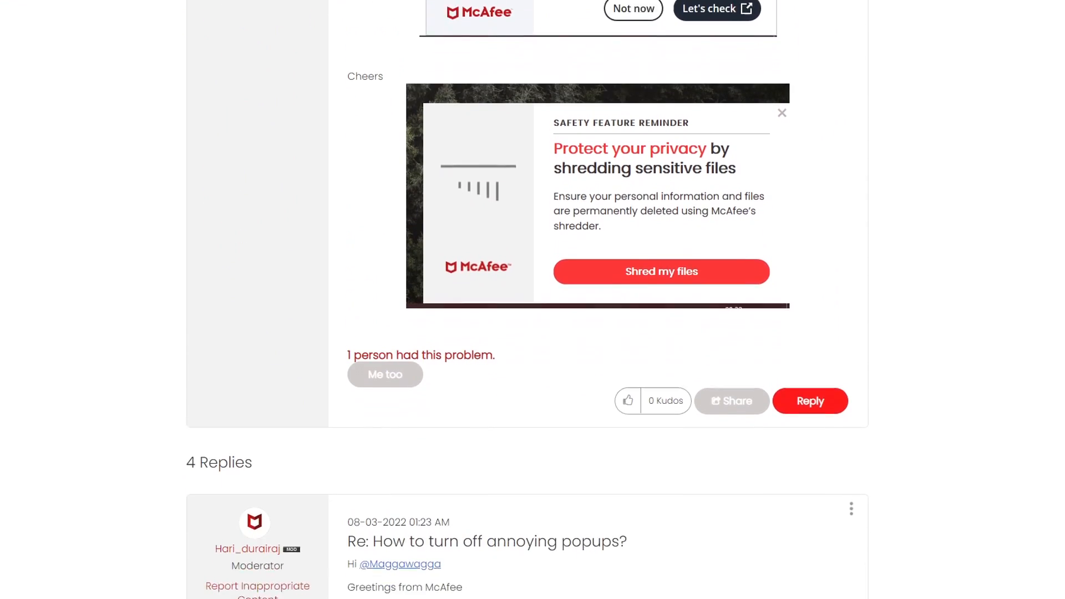
{"action": "scroll", "scroll_direction": "down", "scroll_amount": 3}
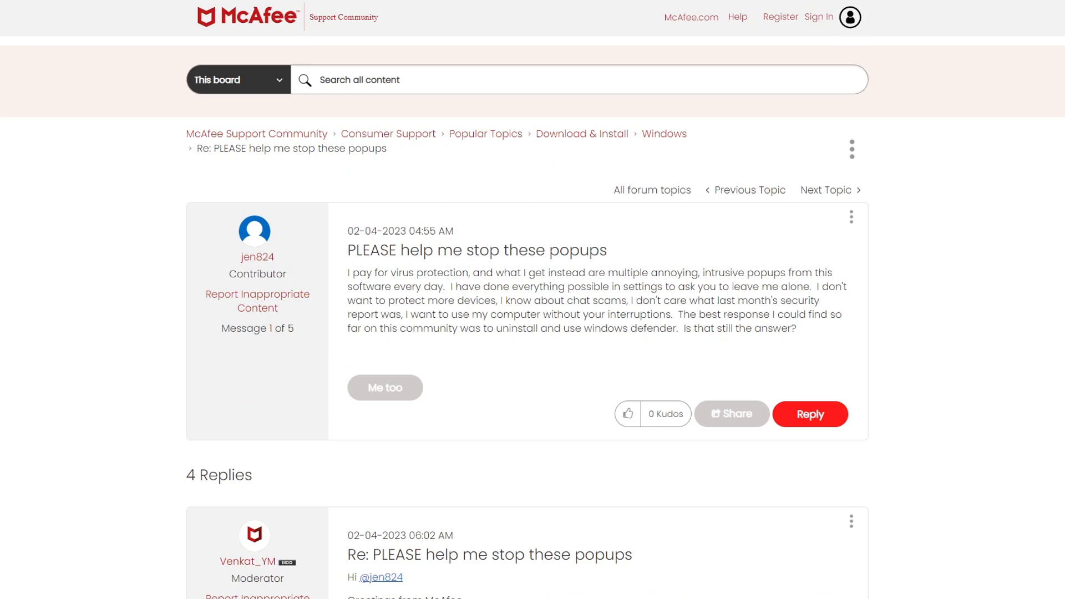
{"action": "scroll", "scroll_direction": "down", "scroll_amount": 3}
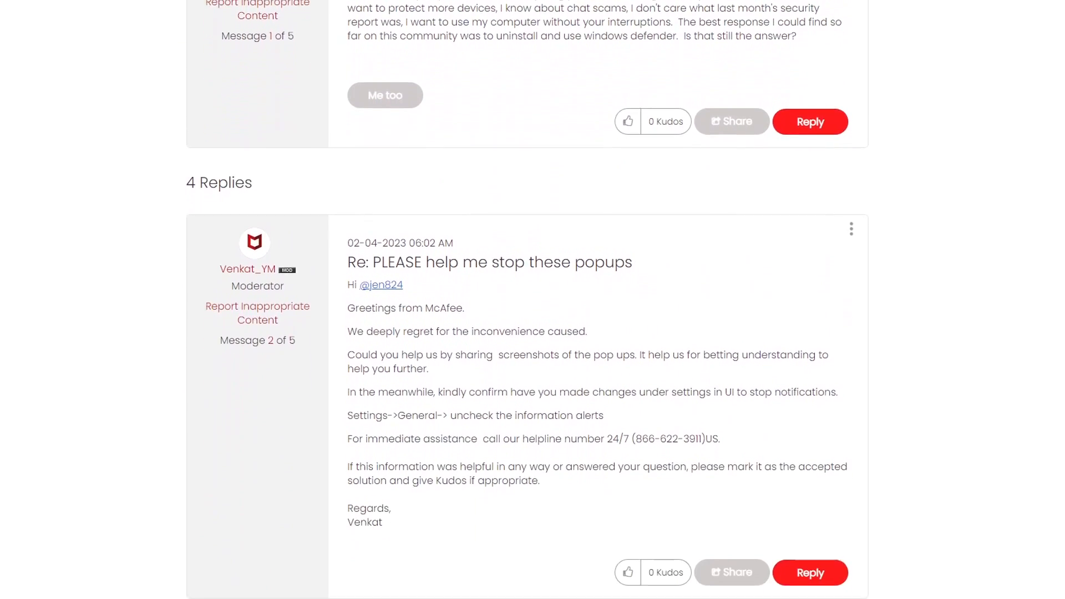
{"action": "scroll", "scroll_direction": "down", "scroll_amount": 3}
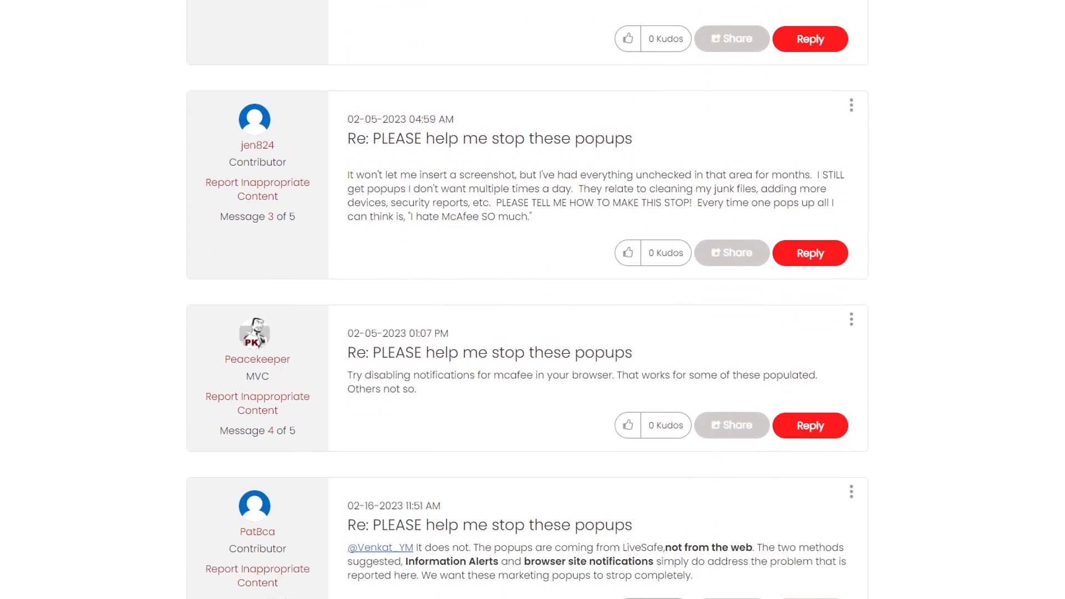
{"action": "scroll", "scroll_direction": "down", "scroll_amount": 3}
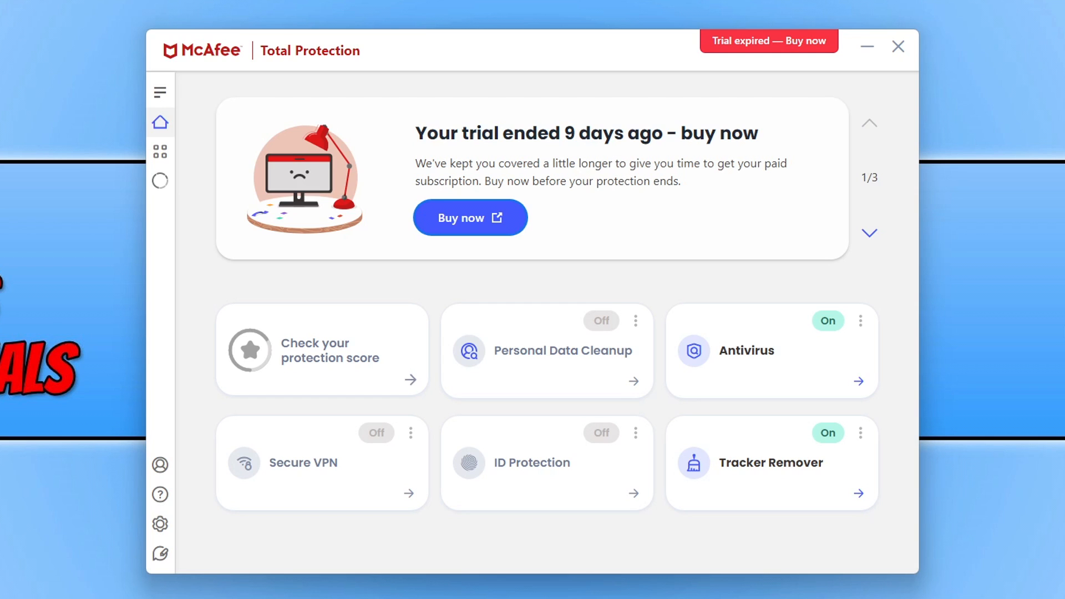
Step: Open General Settings and Alerts from the gear icon in the sidebar
{"action": "left_click", "coordinate": [160, 523]}
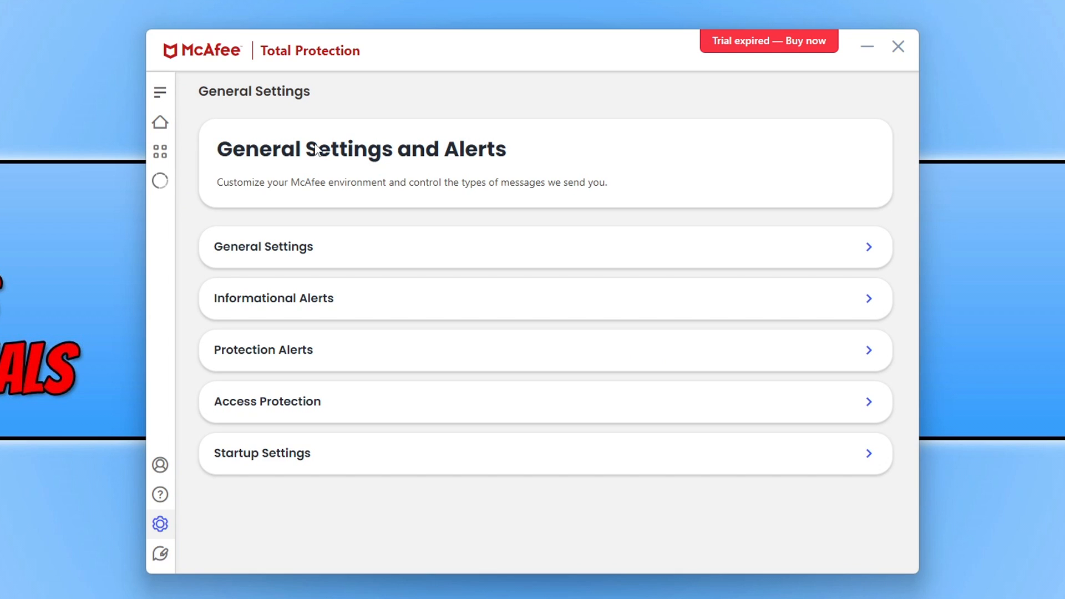
Step: Expand Informational Alerts and uncheck 'Show informational alerts when'
{"action": "left_click", "coordinate": [295, 298]}
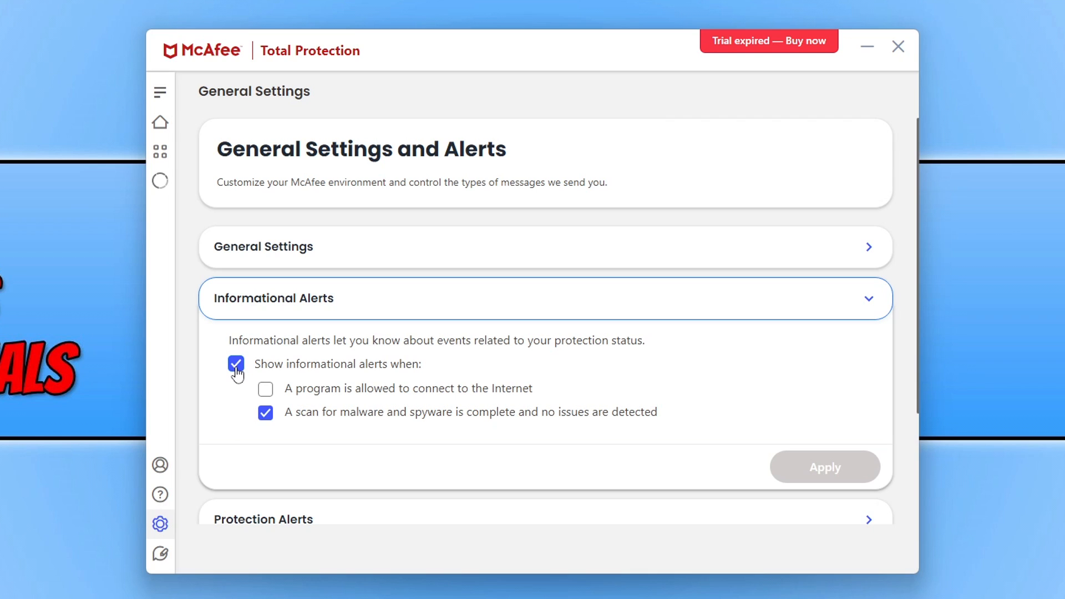
{"action": "left_click", "coordinate": [236, 363]}
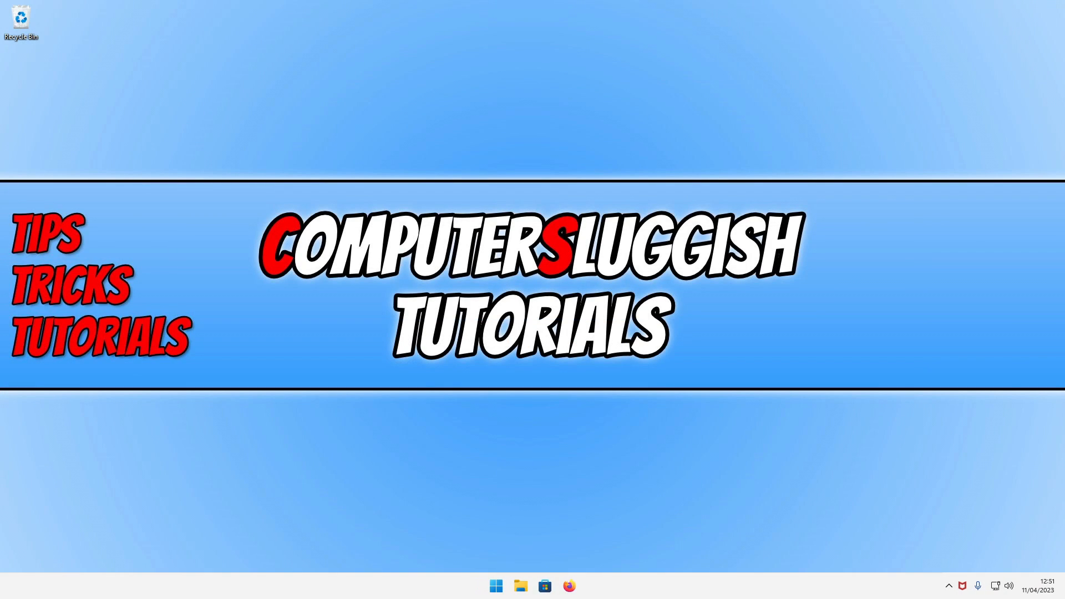
{"action": "mouse_move", "coordinate": [499, 582]}
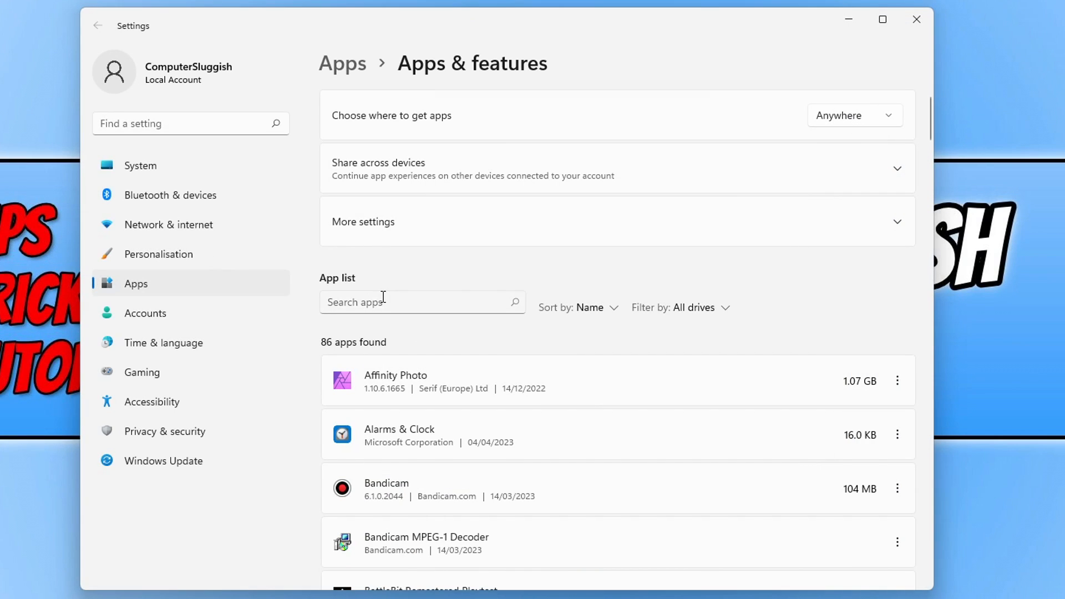
Step: Filter Apps & features to 'mcafee' and confirm uninstalling McAfee®
{"action": "type", "text": "mcafee"}
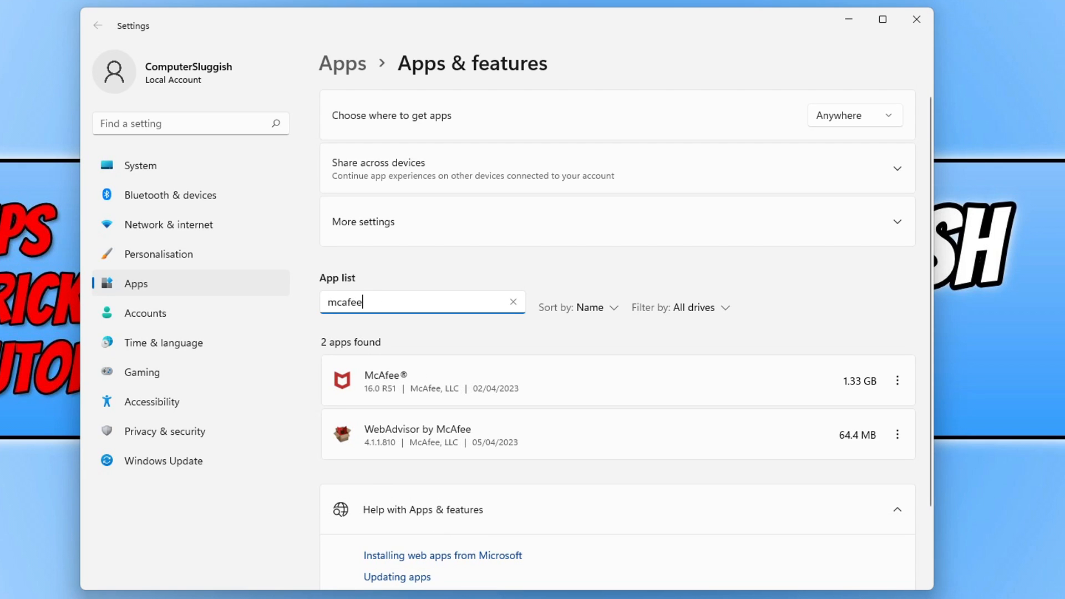
{"action": "left_click", "coordinate": [897, 380]}
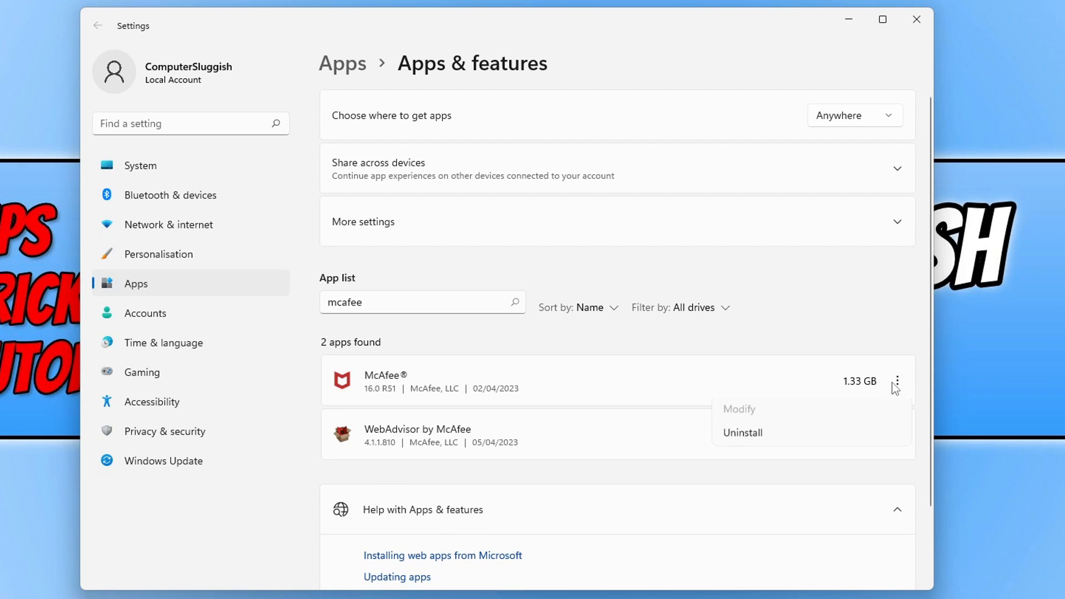
{"action": "left_click", "coordinate": [742, 433]}
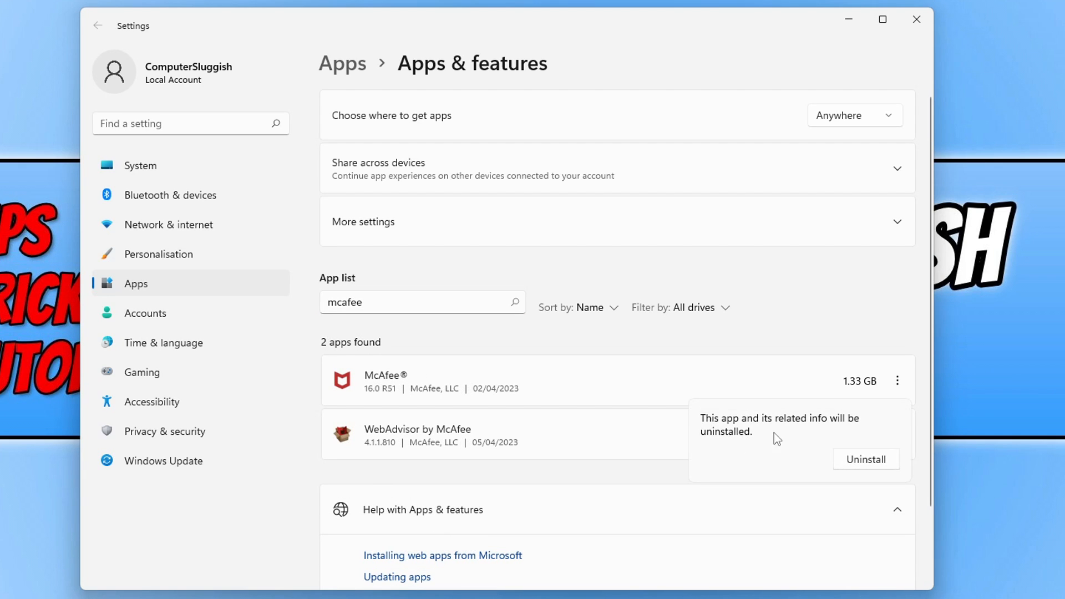
{"action": "left_click", "coordinate": [866, 460]}
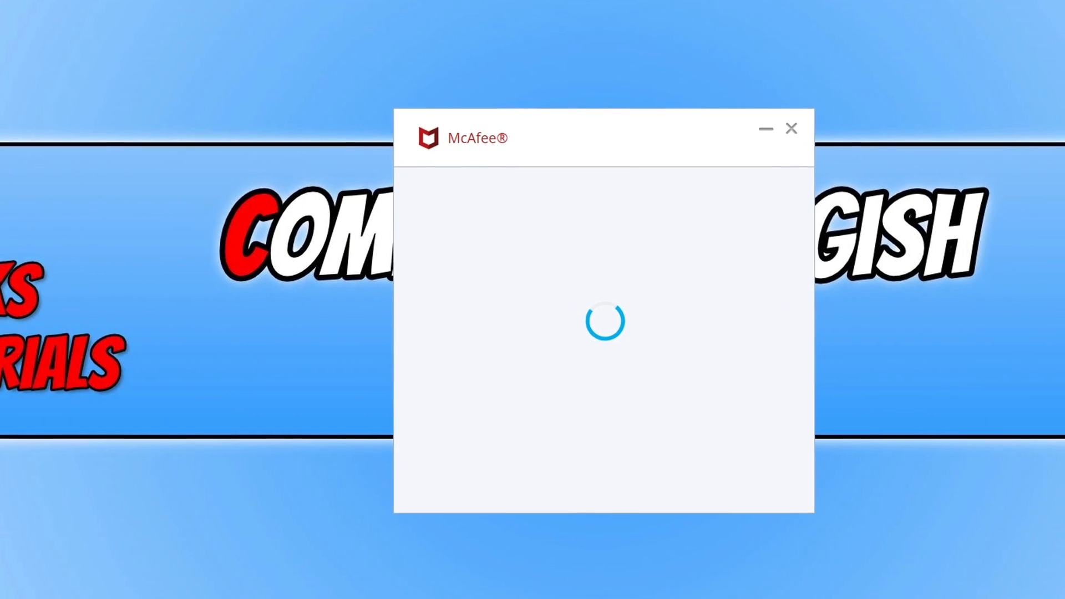
Step: Select McAfee® in the uninstaller and start removing it with all its files
{"action": "left_click_drag", "start_coordinate": [600, 136], "coordinate": [533, 111]}
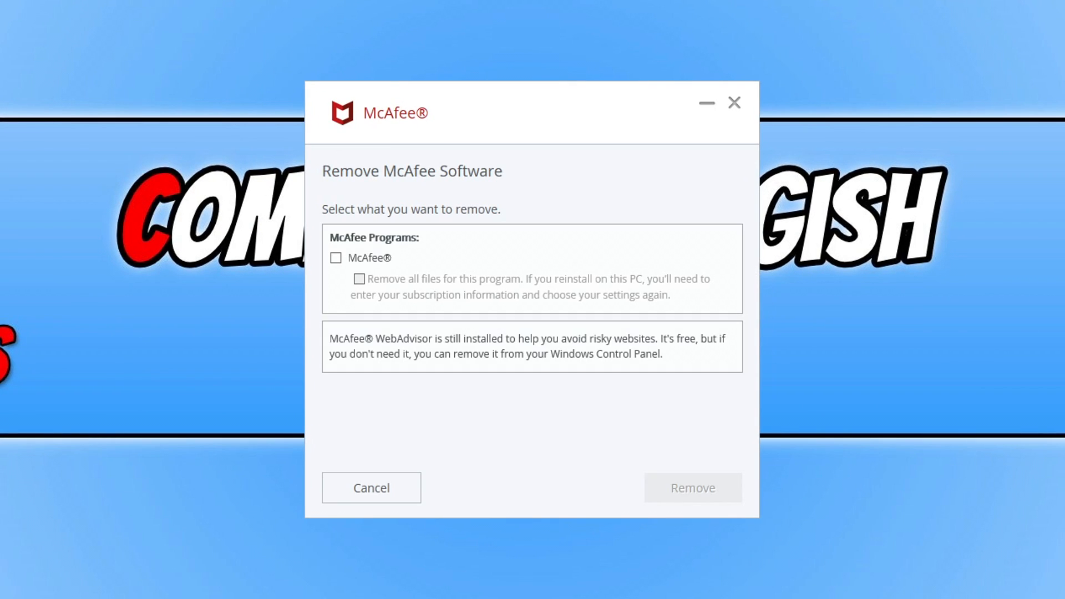
{"action": "mouse_move", "coordinate": [353, 261]}
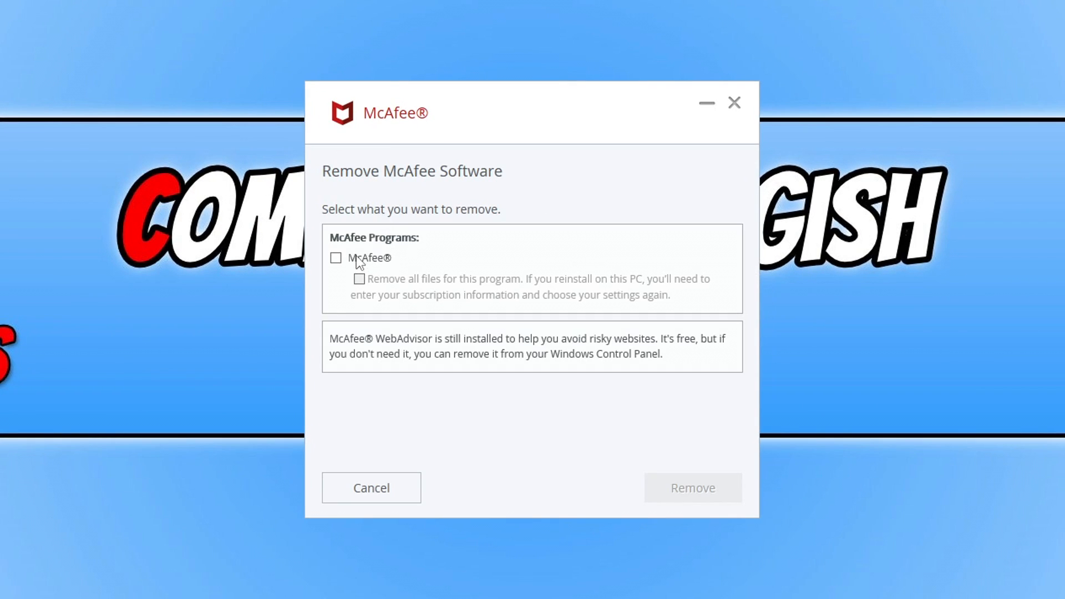
{"action": "left_click", "coordinate": [336, 259]}
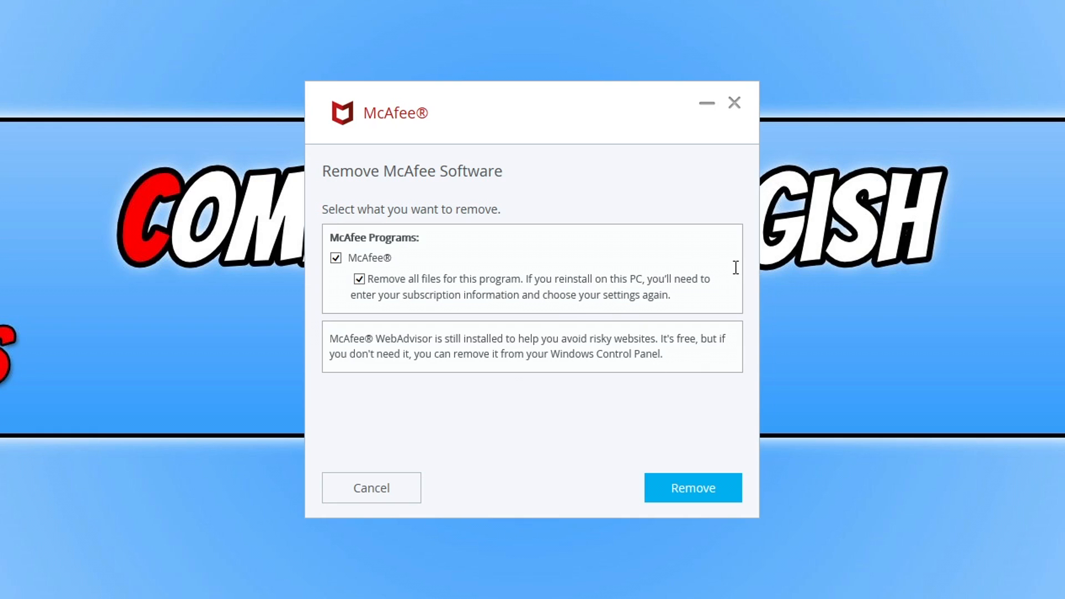
{"action": "left_click", "coordinate": [693, 487]}
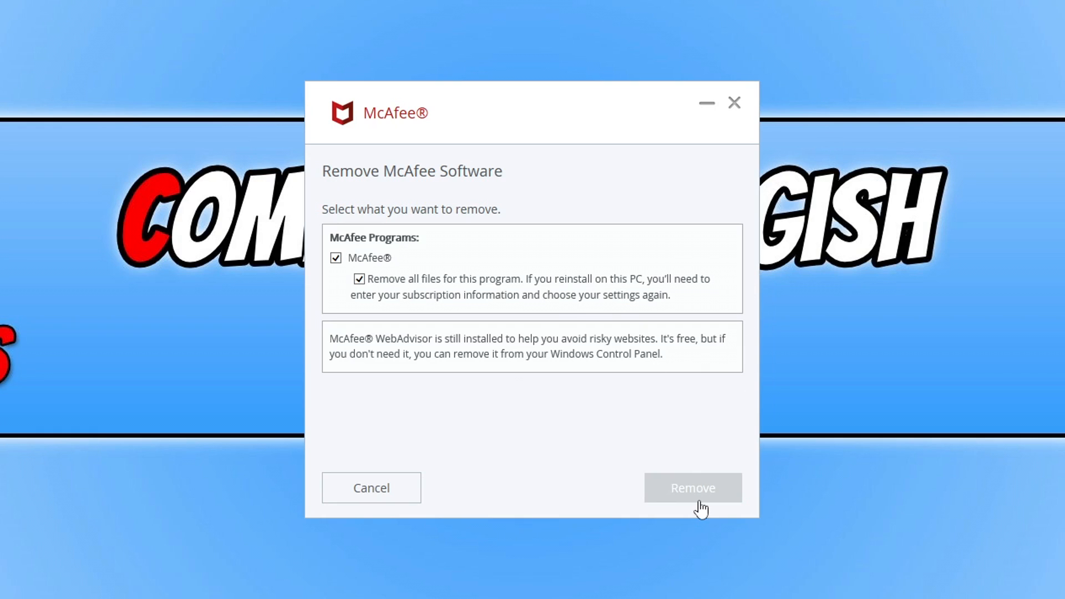
Step: Wait on the Removal Status screen while McAfee® is being removed
{"action": "left_click", "coordinate": [693, 487]}
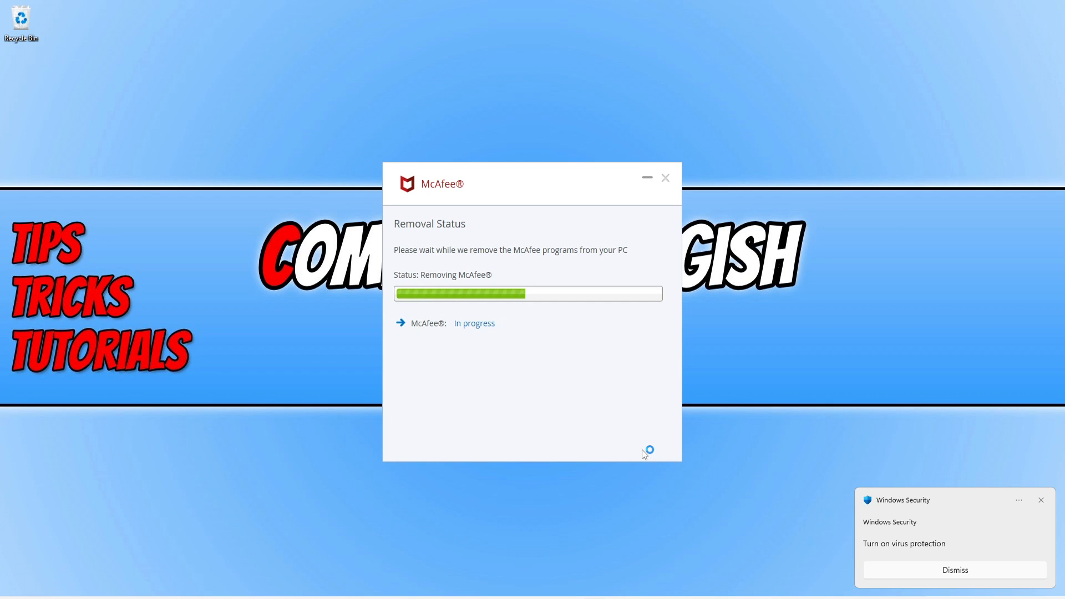
{"action": "left_click", "coordinate": [954, 569]}
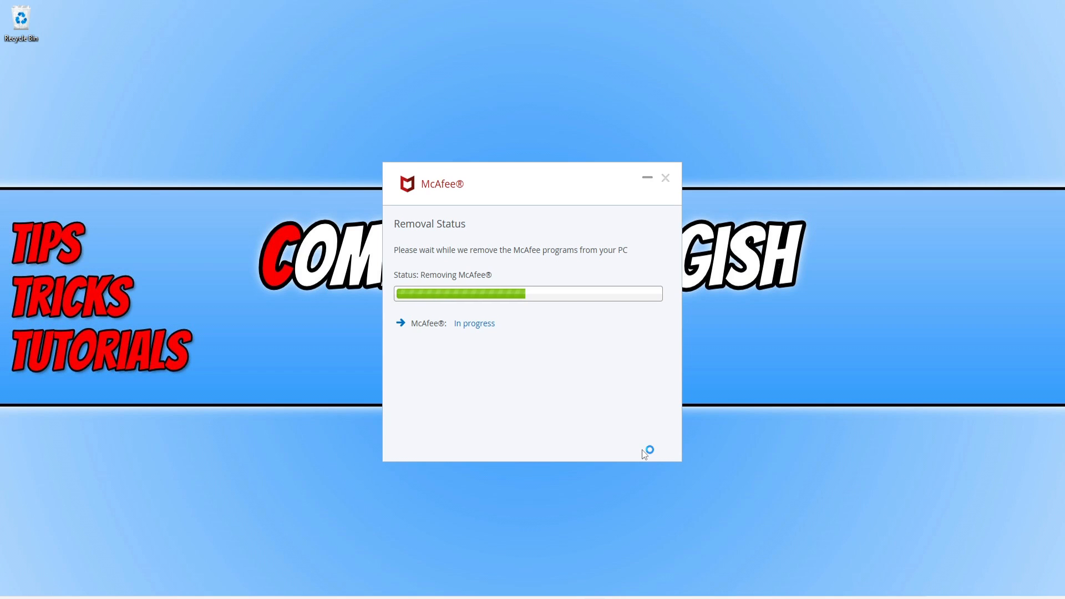